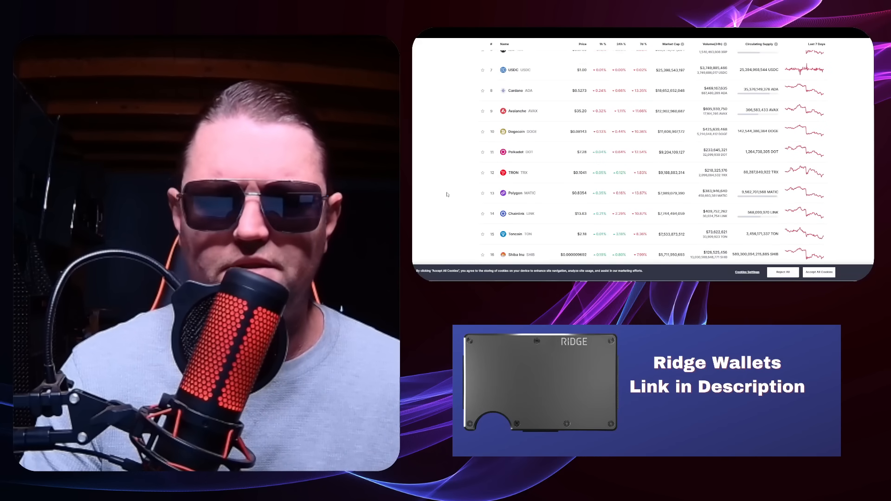
scroll("down", 3)
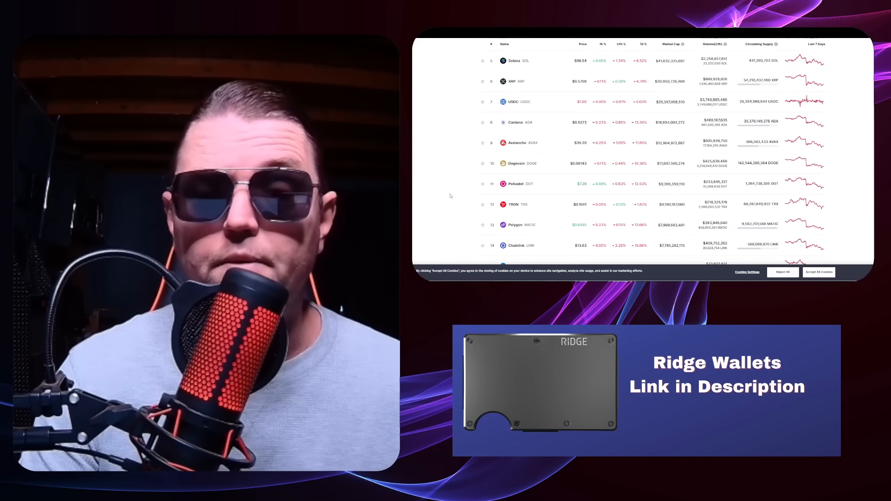
scroll("up", 3)
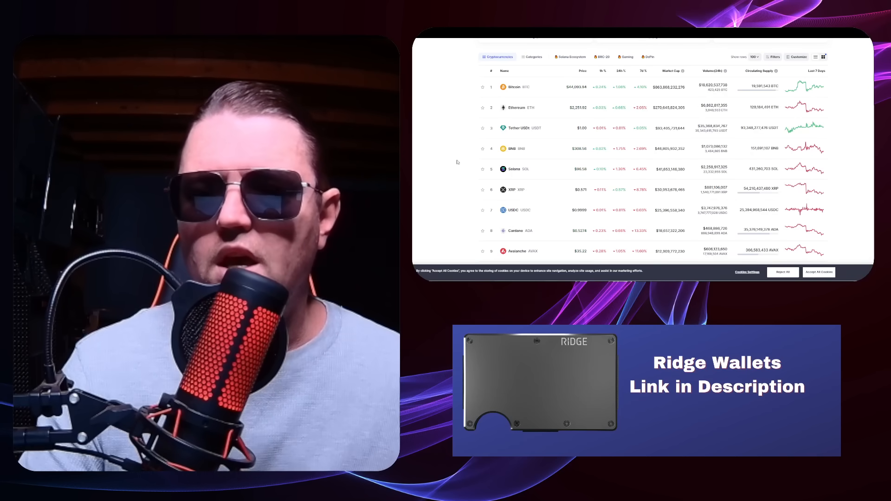
scroll("down", 3)
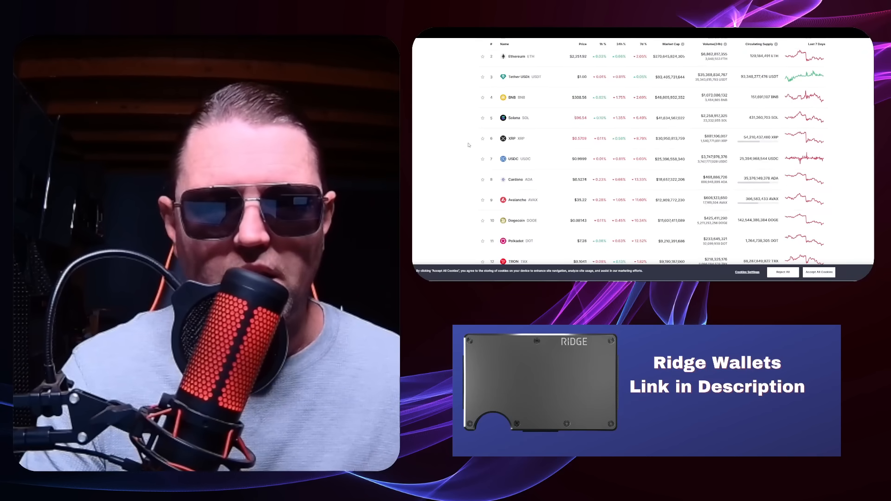
scroll("down", 3)
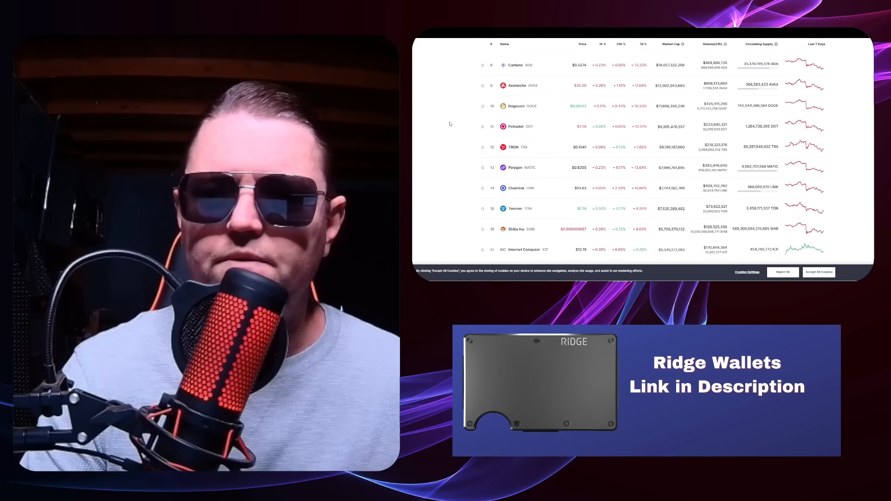
scroll("up", 3)
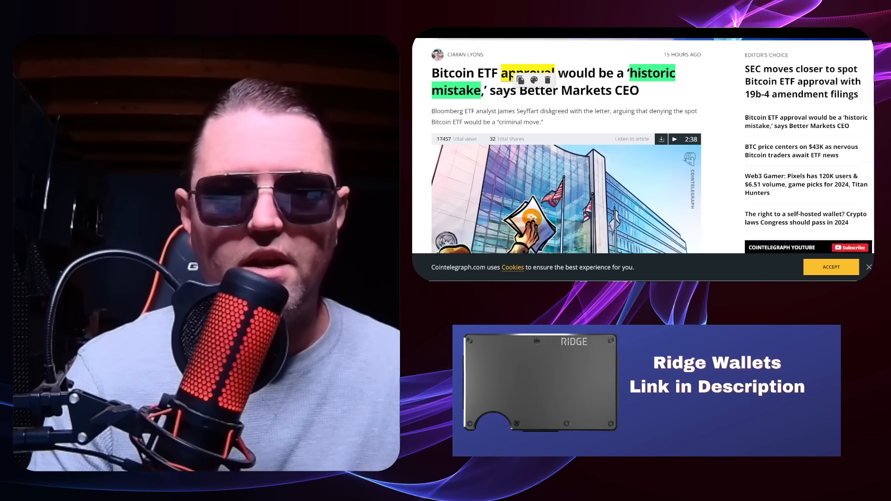
scroll("down", 3)
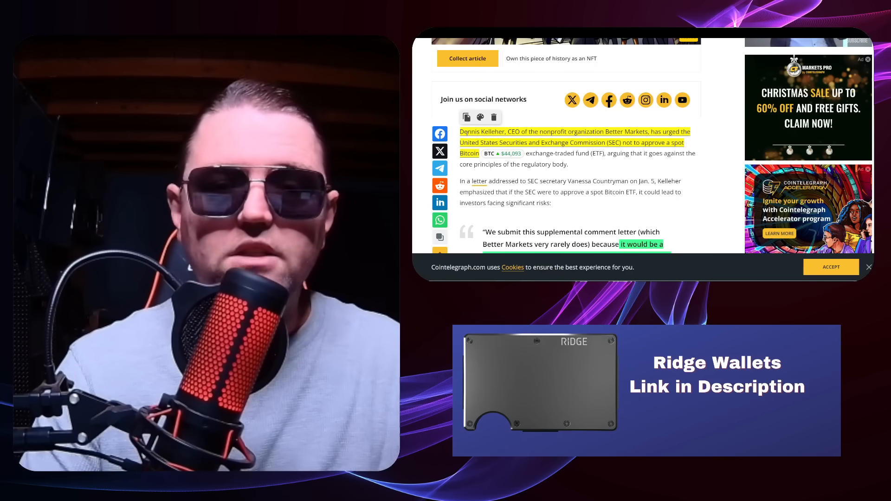
scroll("down", 3)
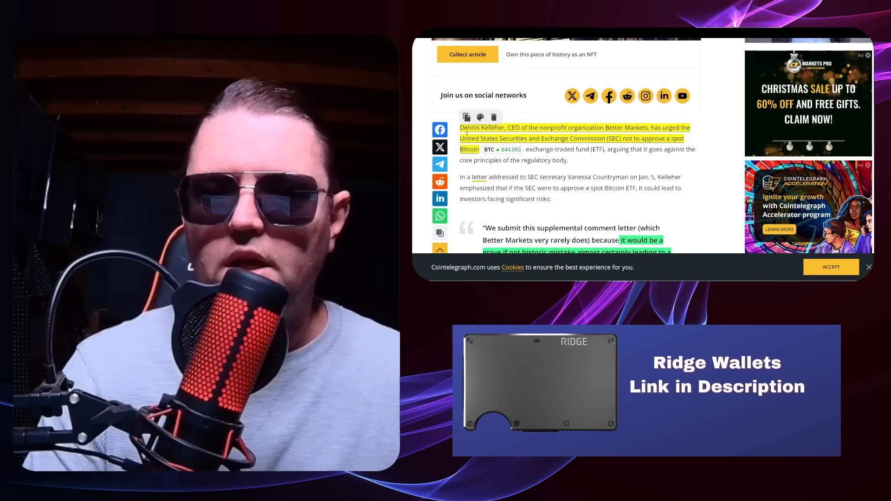
scroll("down", 3)
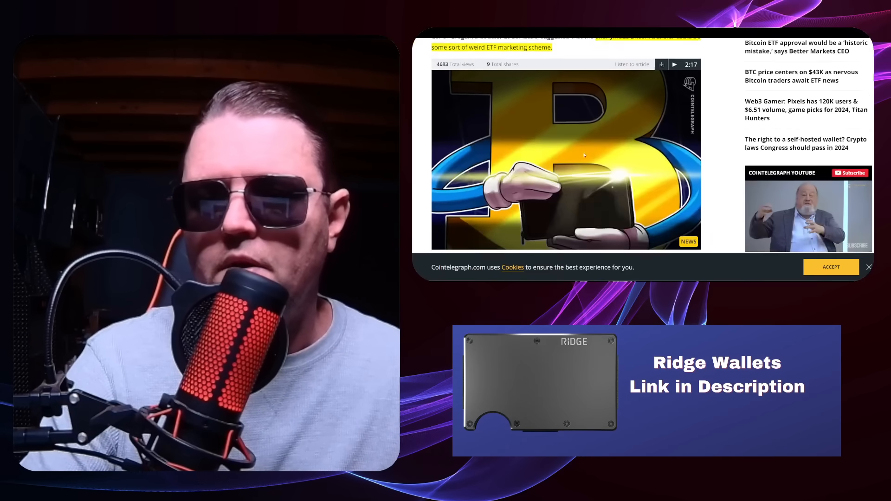
scroll("down", 3)
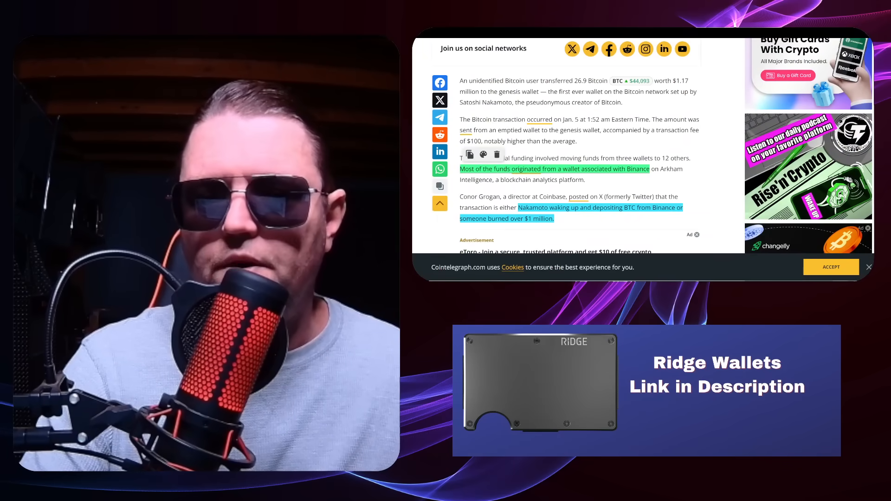